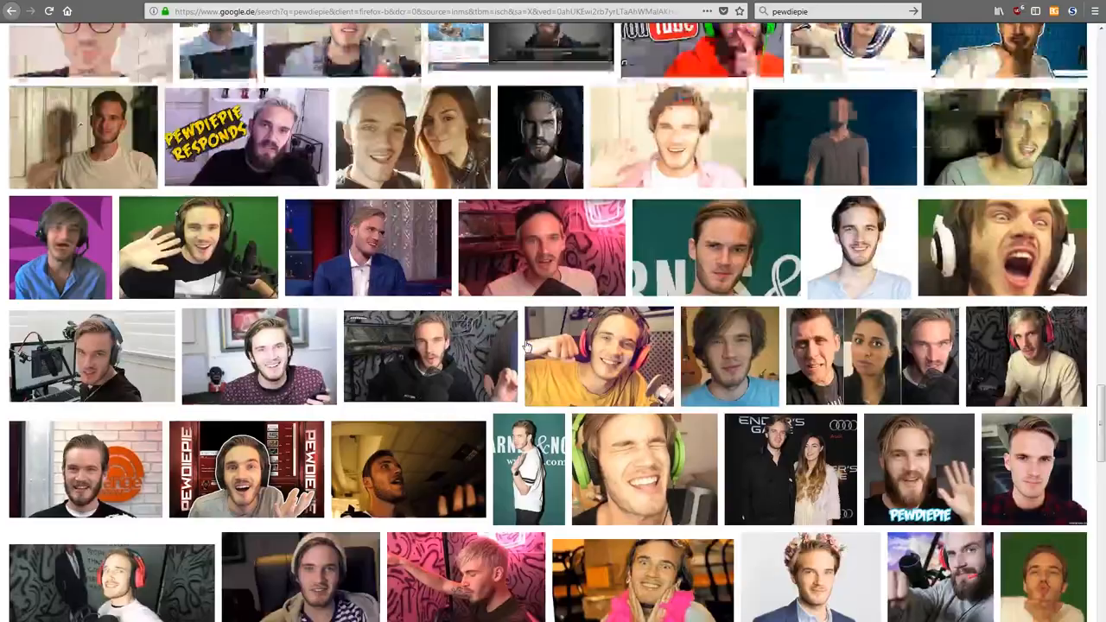
Scroll through the open photo of the bearded man in green headphones to inspect it.
scroll("down", 3)
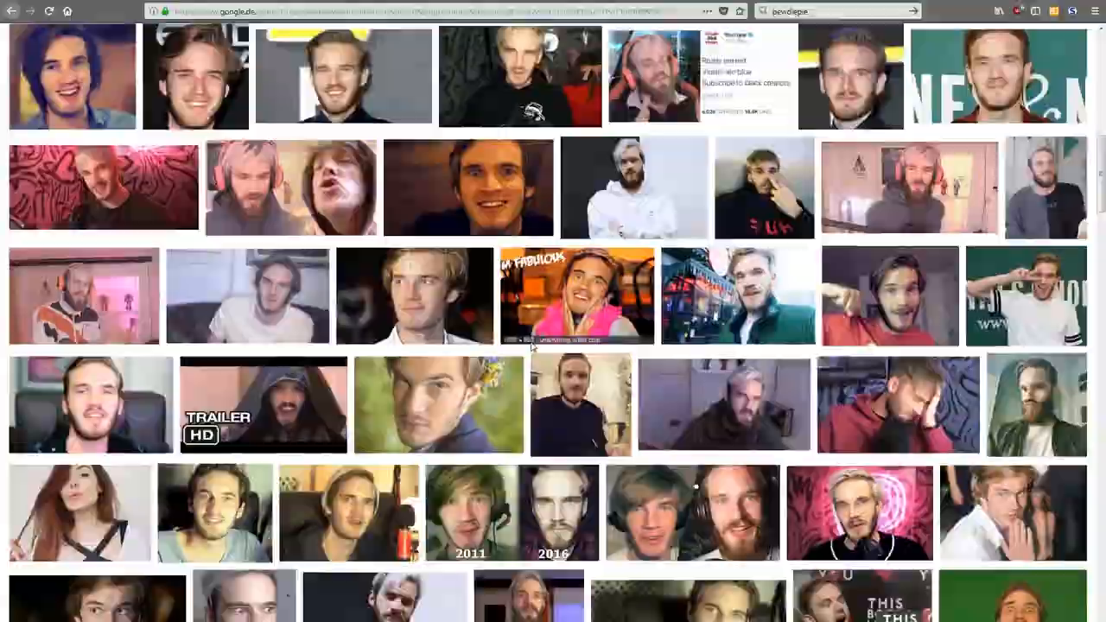
scroll("up", 3)
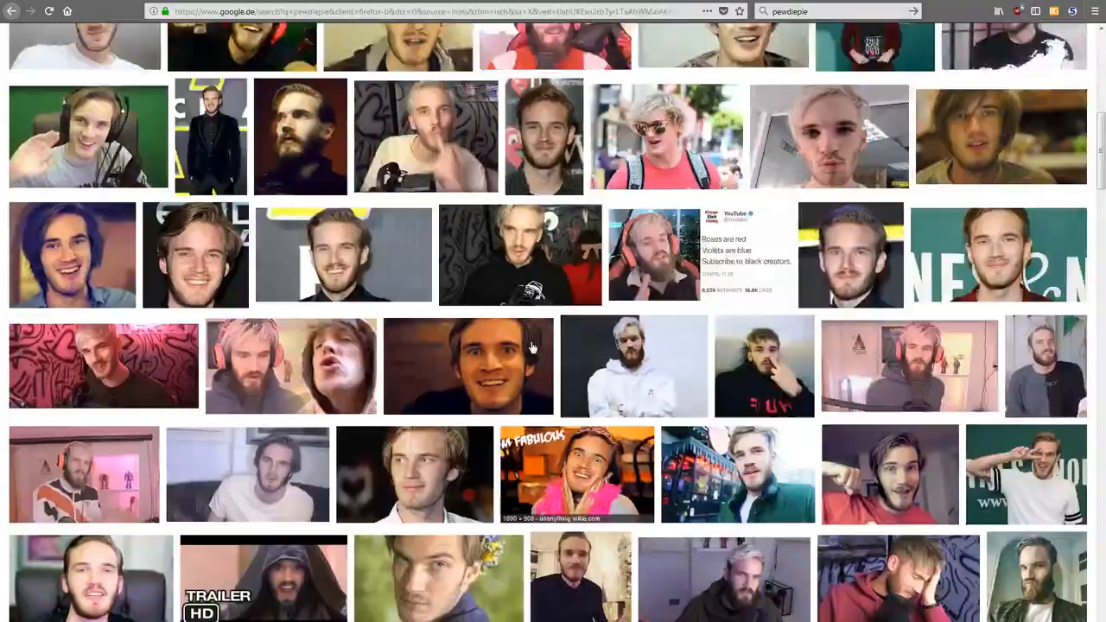
scroll("up", 3)
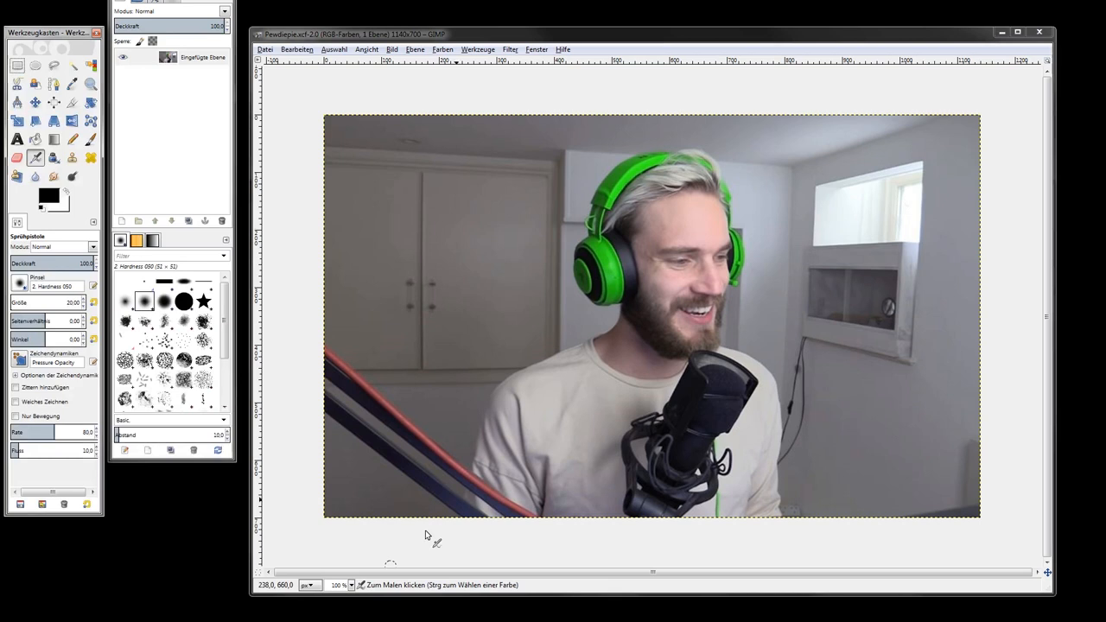
mouse_move(823, 525)
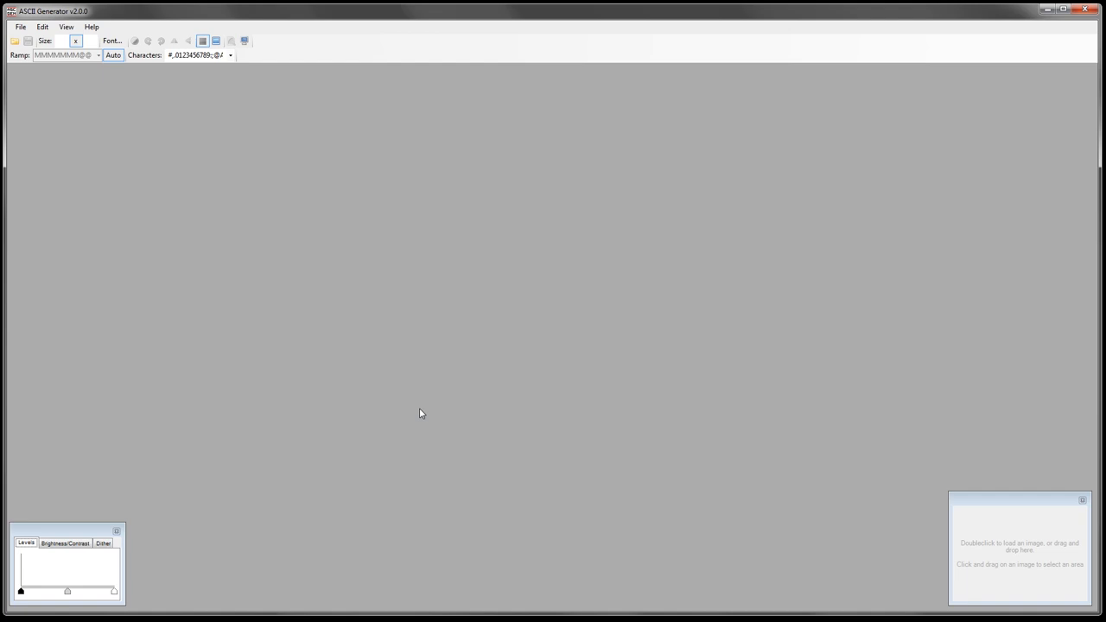
Load a picture into the empty ASCII Generator canvas for text conversion.
double_click(1020, 544)
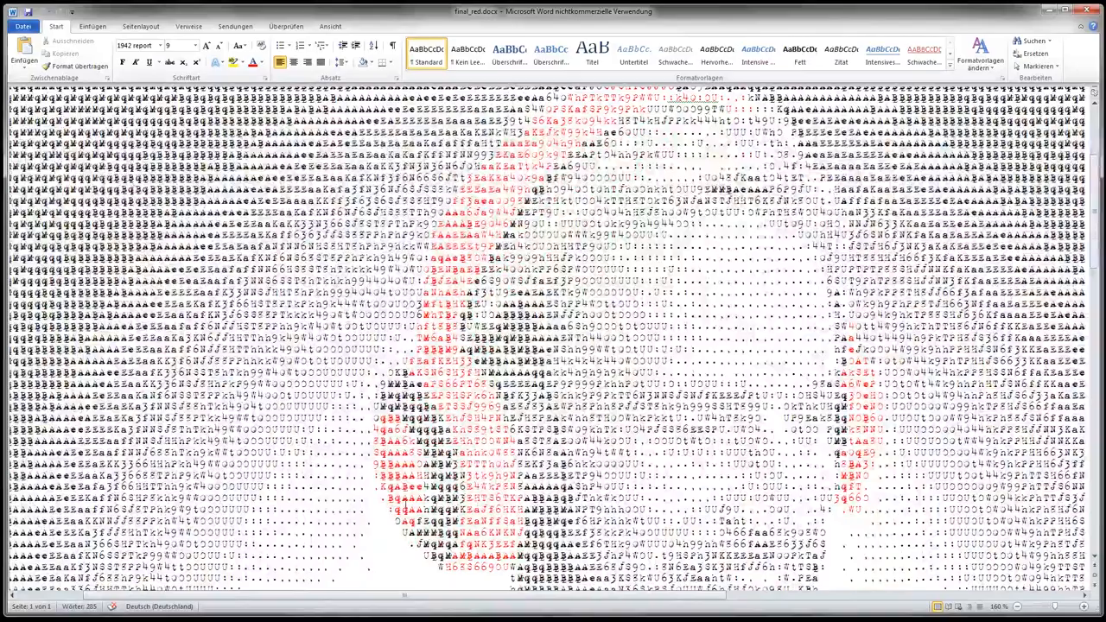
Scroll down the Word document to review the pasted ASCII-art portrait.
scroll("down", 3)
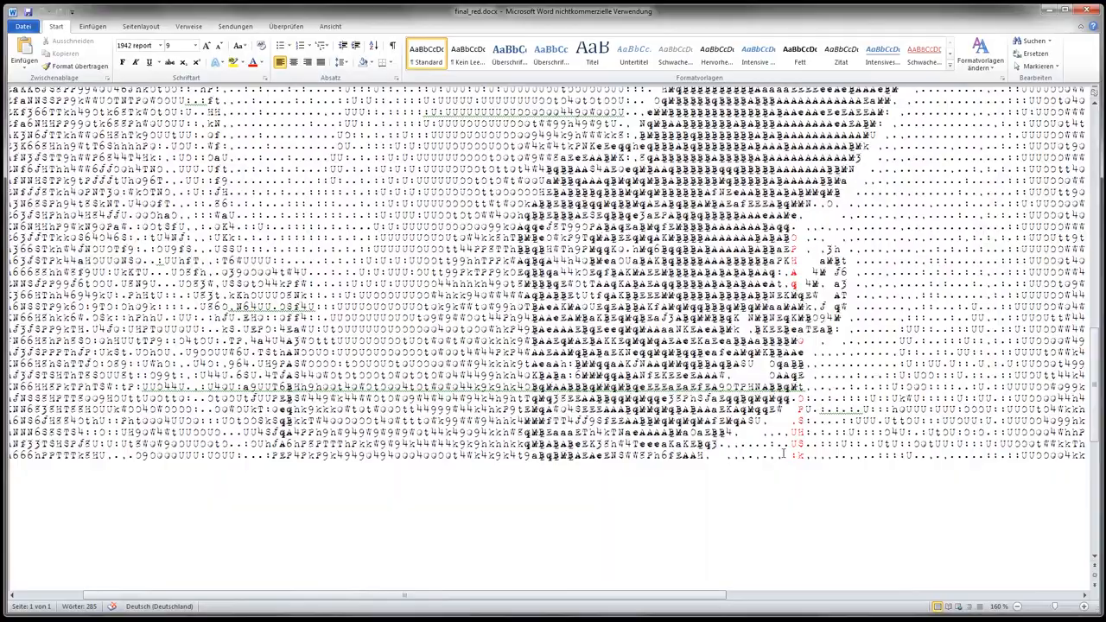